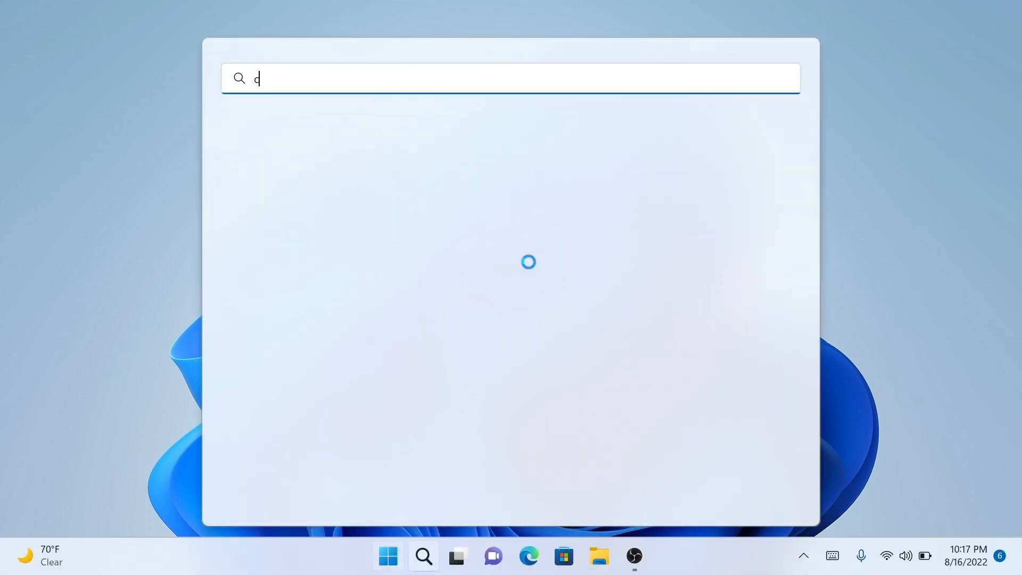
Search for "clock" in Windows Start search to find the Clock app.
text(lock)
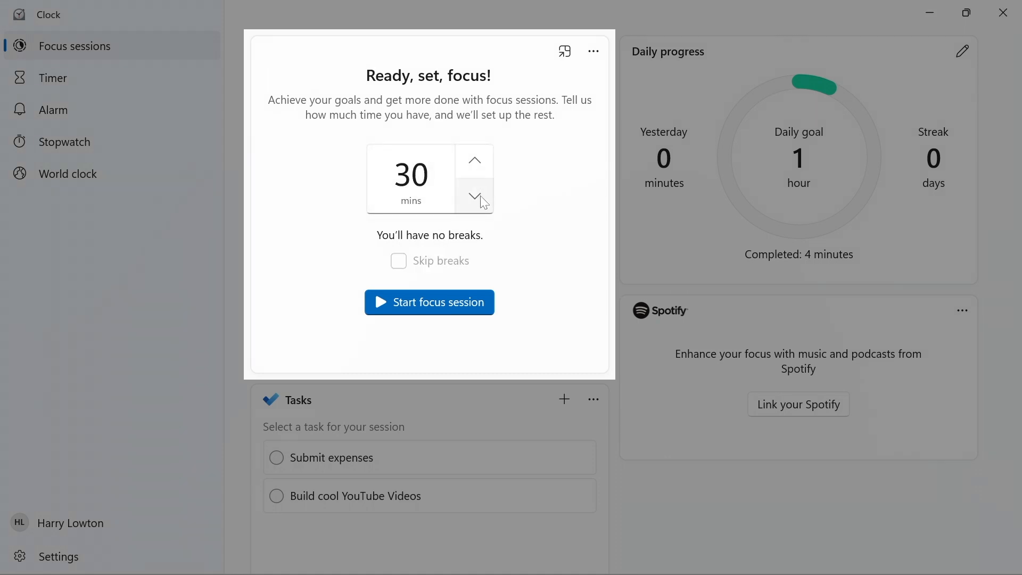
mouse_move(580, 247)
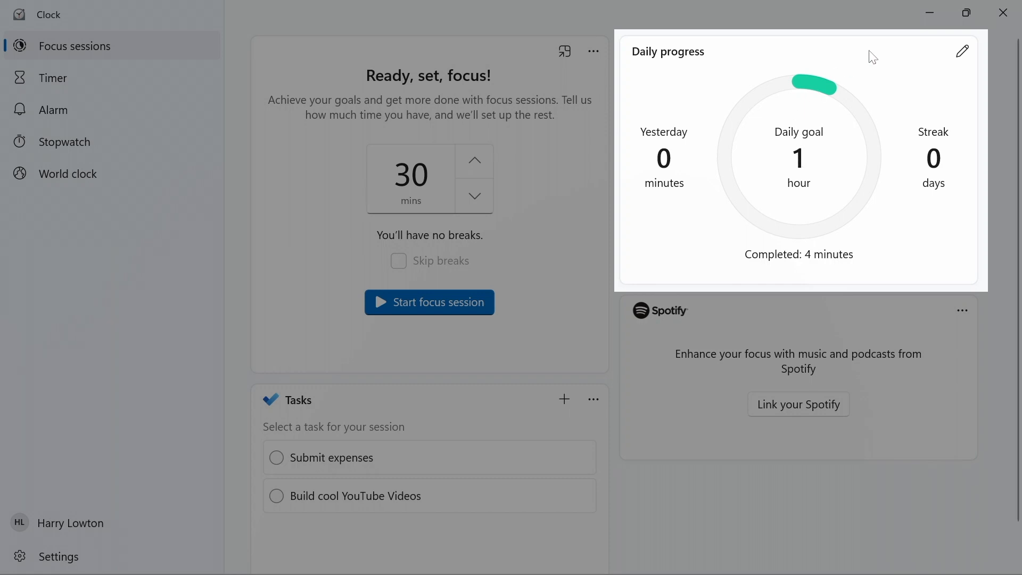
click(962, 51)
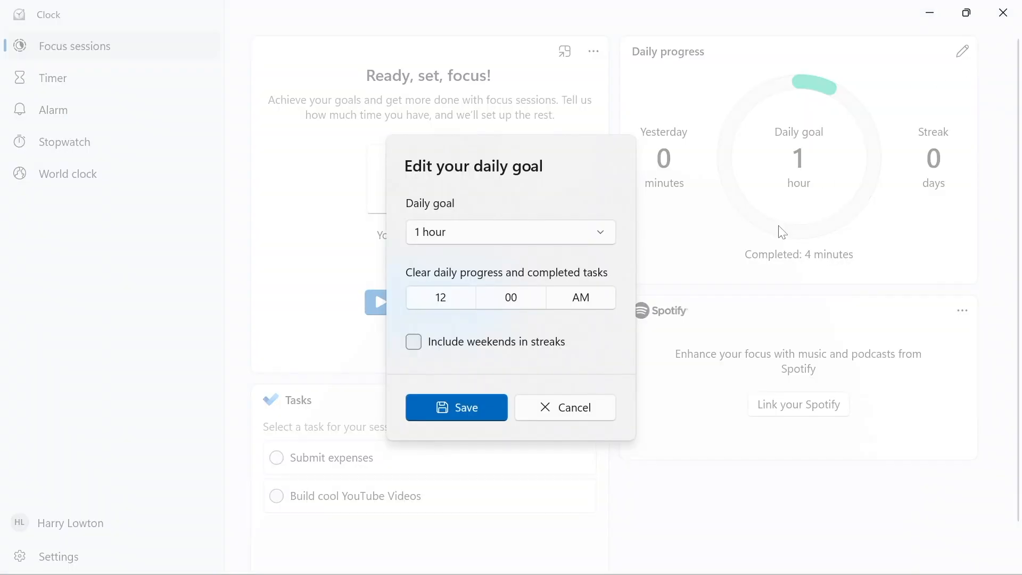
mouse_move(512, 232)
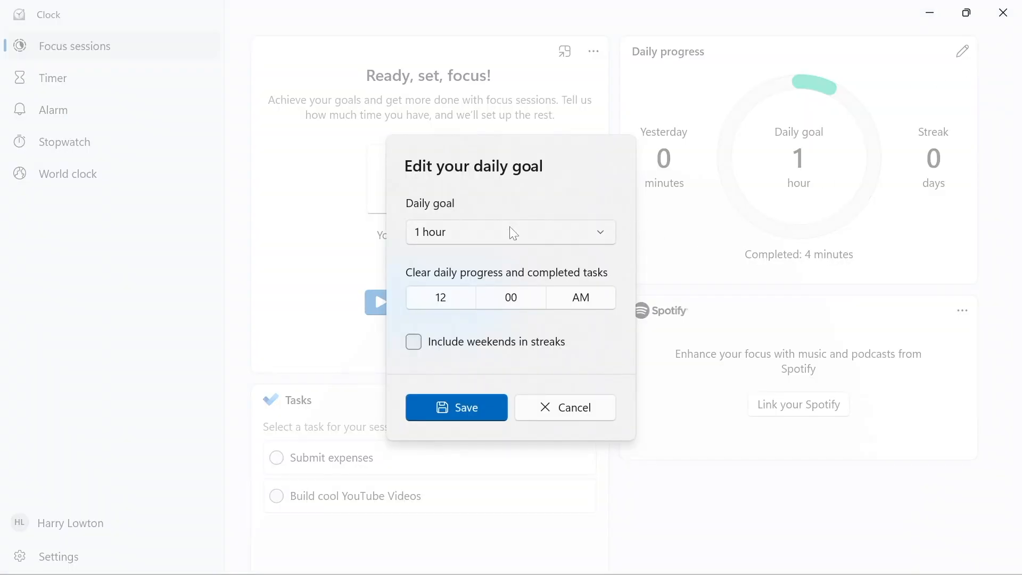
click(511, 232)
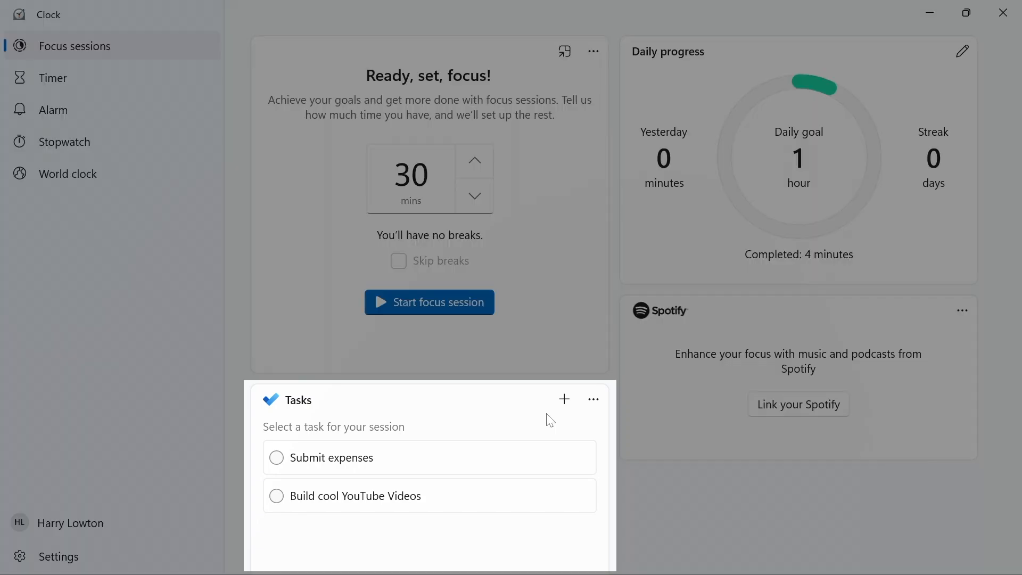
mouse_move(452, 512)
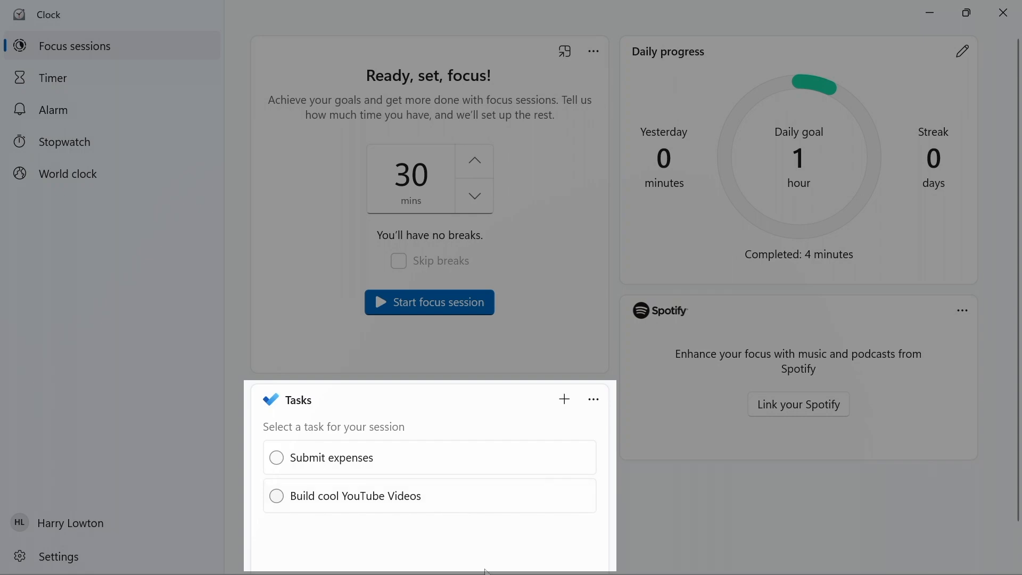
click(371, 556)
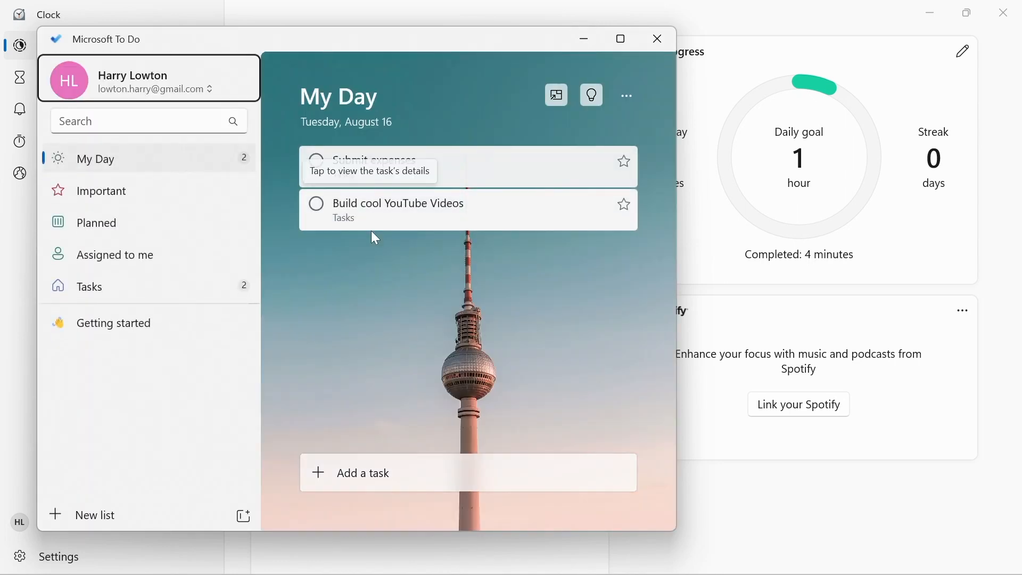
mouse_move(639, 381)
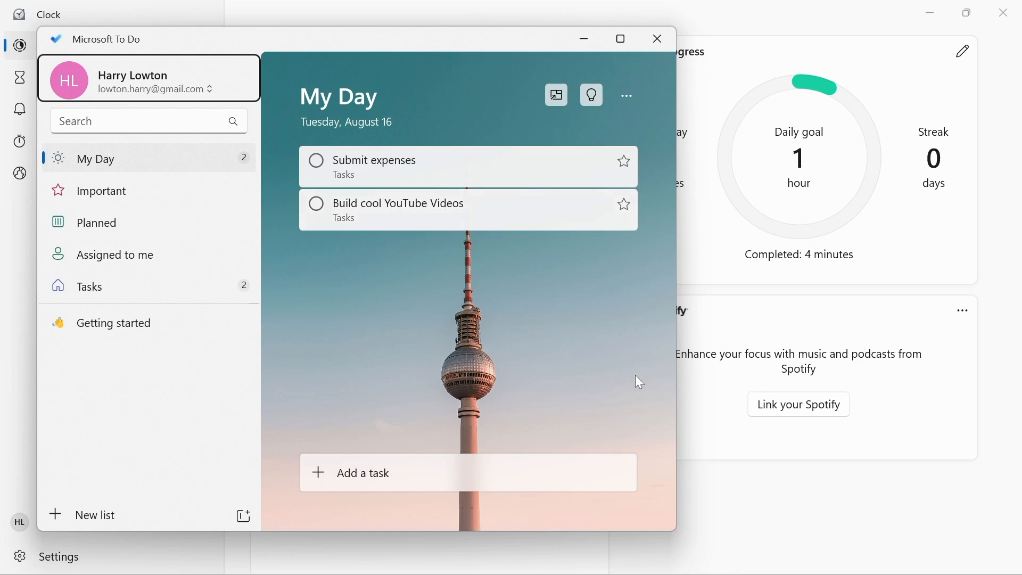
click(657, 38)
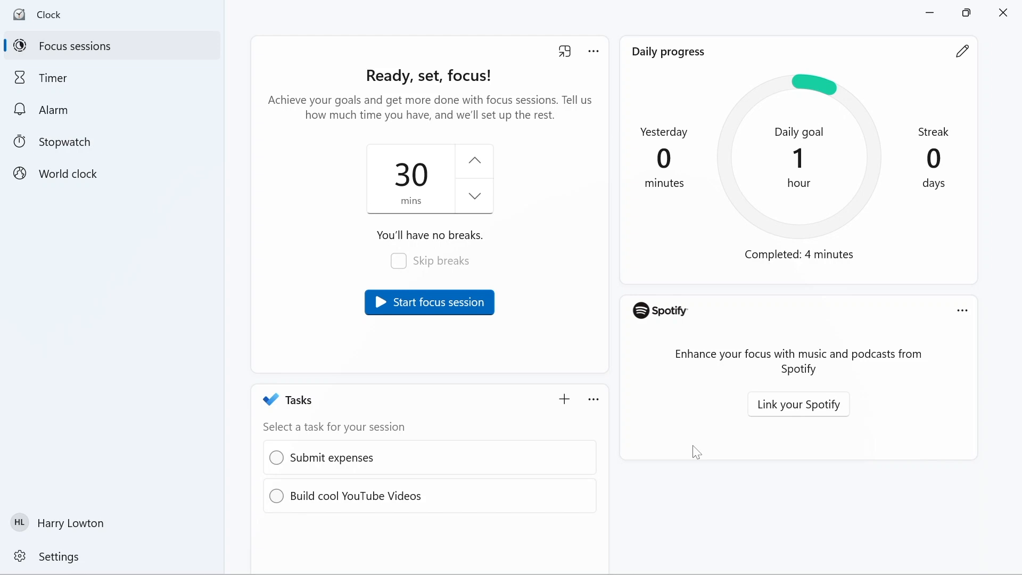
mouse_move(444, 464)
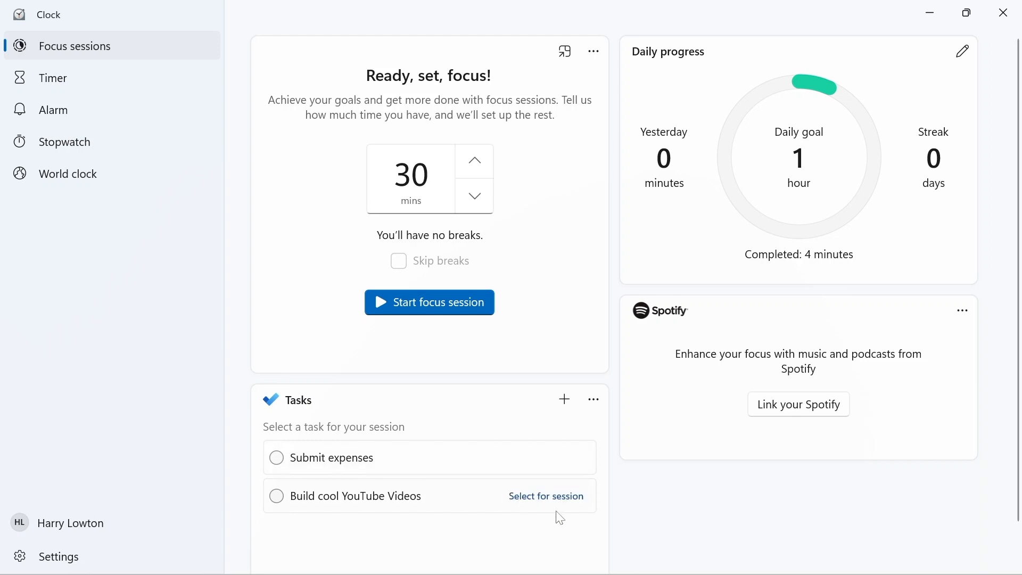
Select Build cool YouTube Videos as the task and start the 30-minute focus session.
click(546, 495)
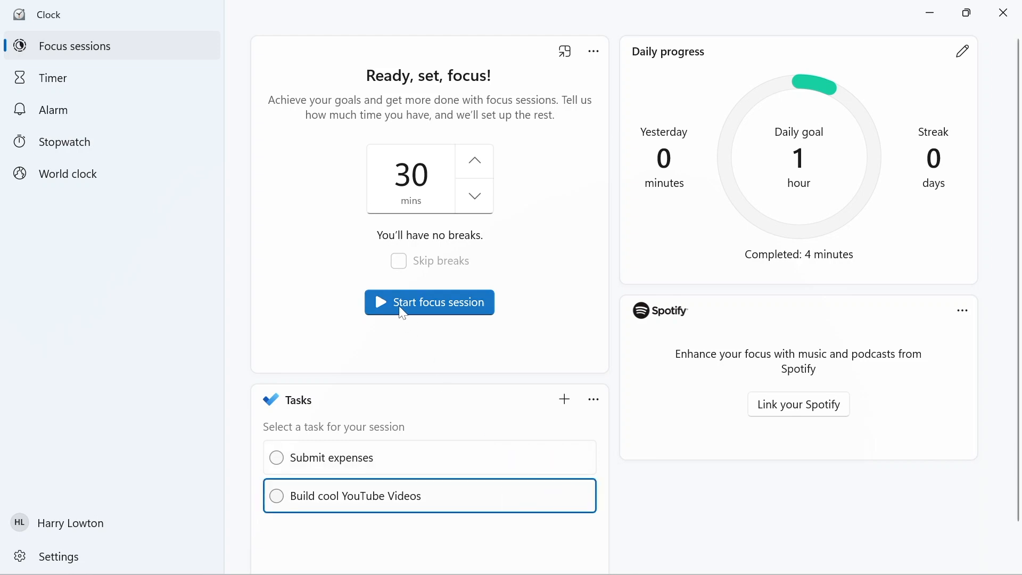
click(430, 303)
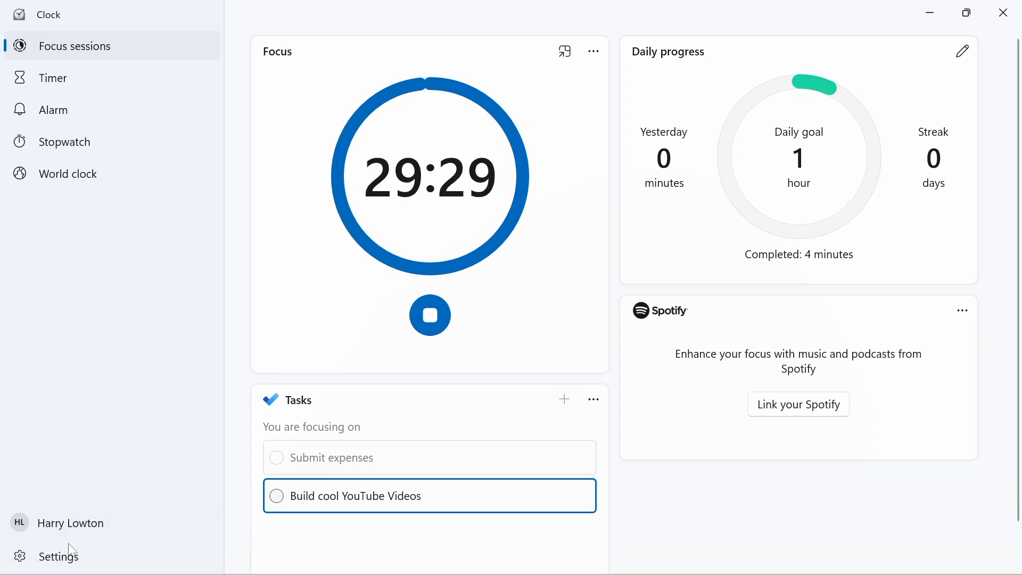
Review Clock's Focus periods settings, keeping the break period at 5 minutes.
click(59, 556)
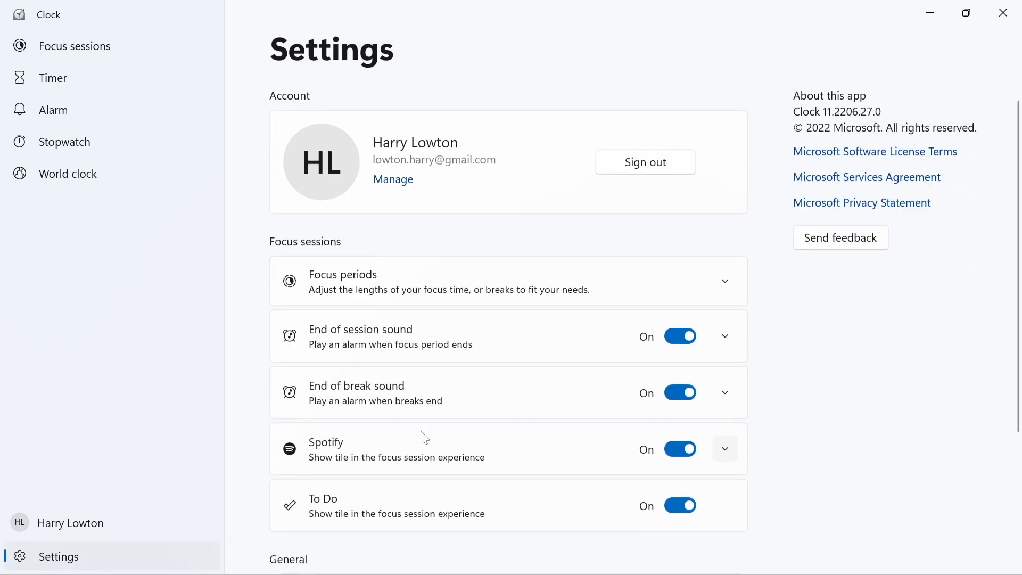
click(724, 281)
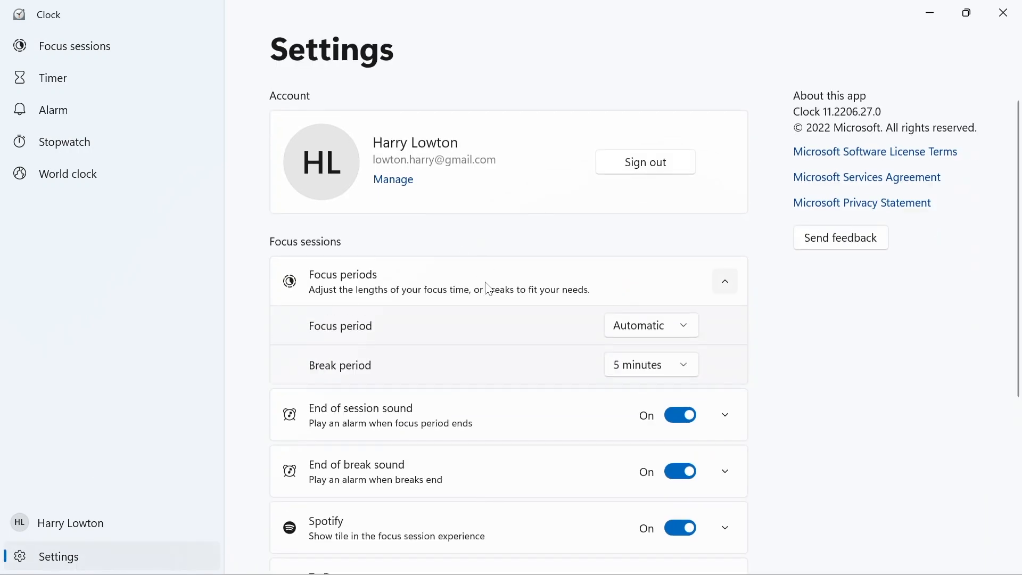
click(651, 325)
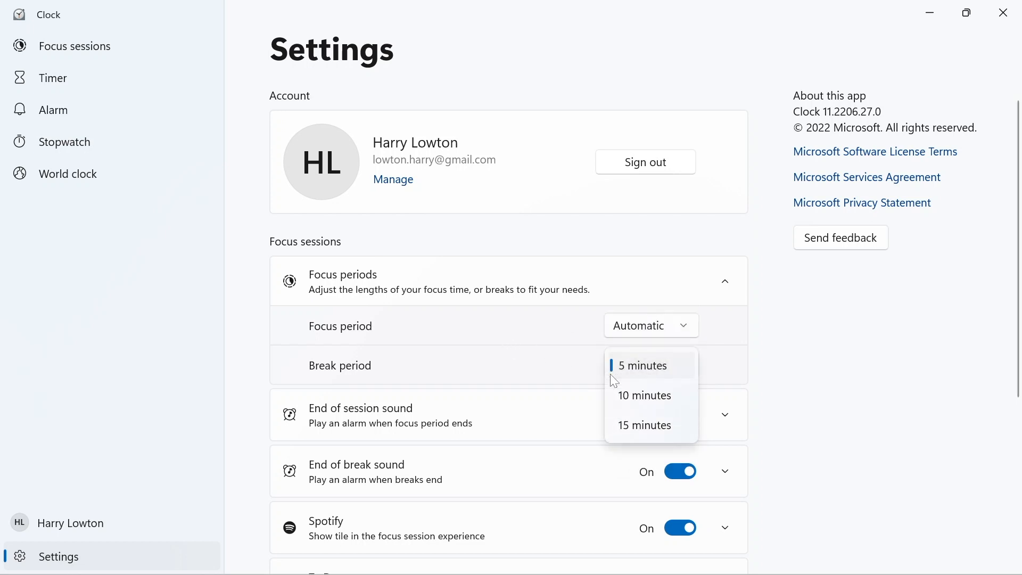
click(643, 365)
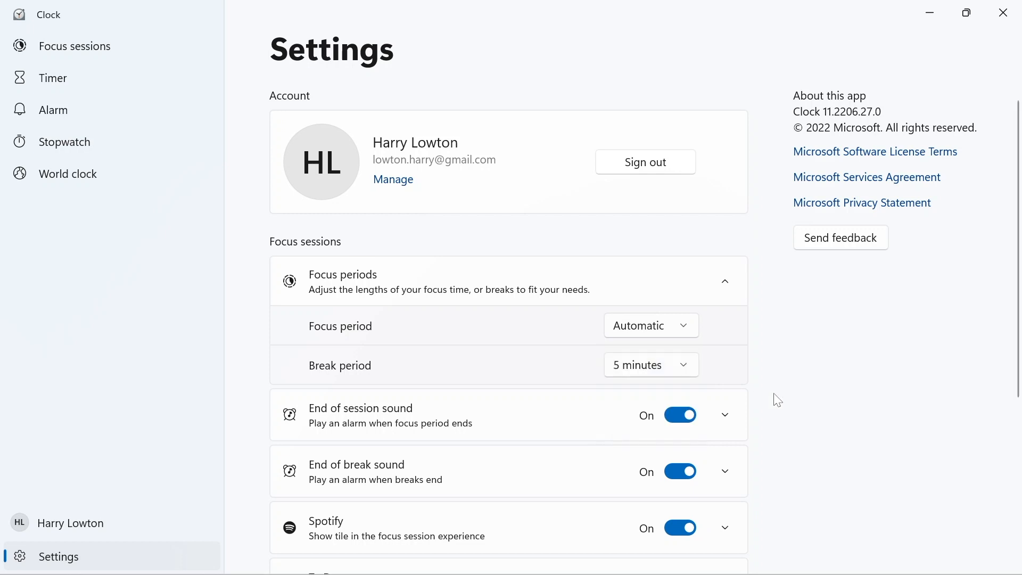
Go to the Windows System Notifications page via Change notification settings.
scroll(down, 3)
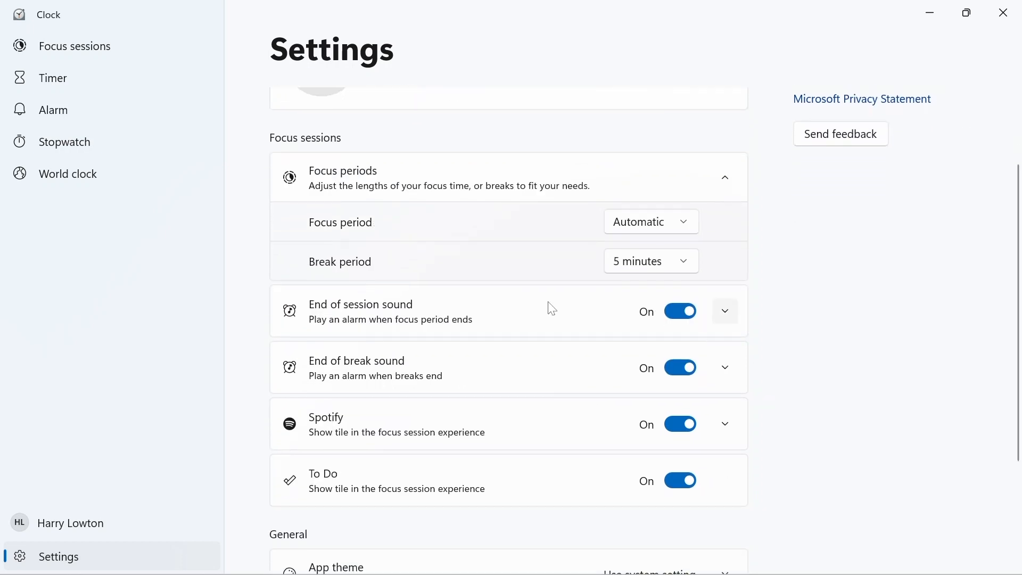
mouse_move(616, 422)
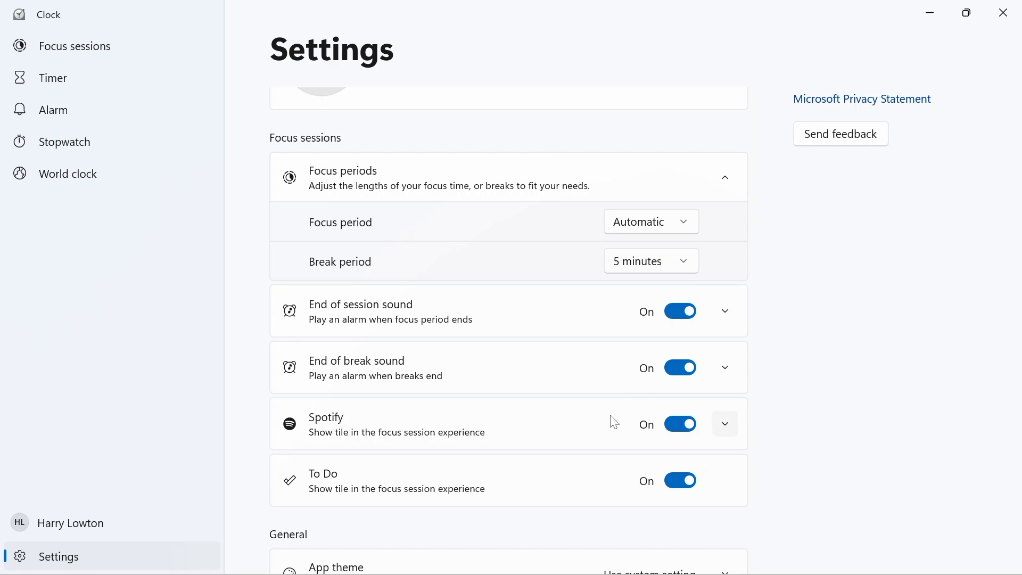
scroll(down, 3)
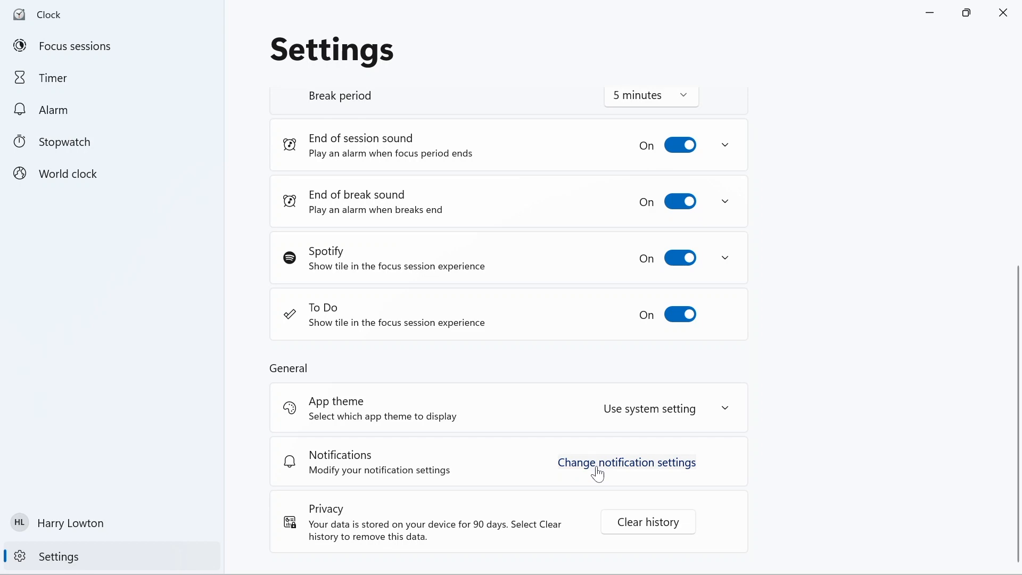
click(627, 462)
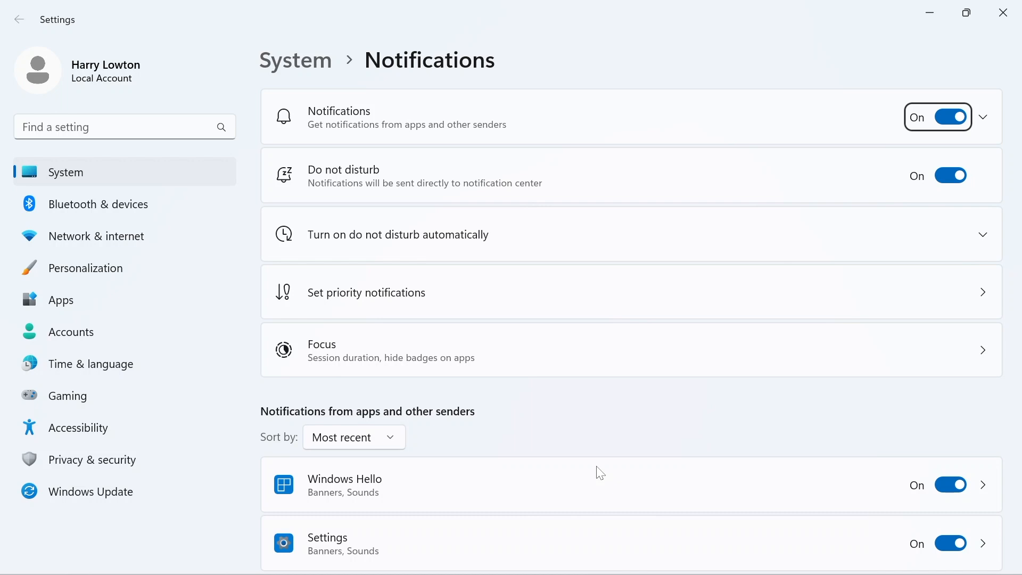
click(366, 291)
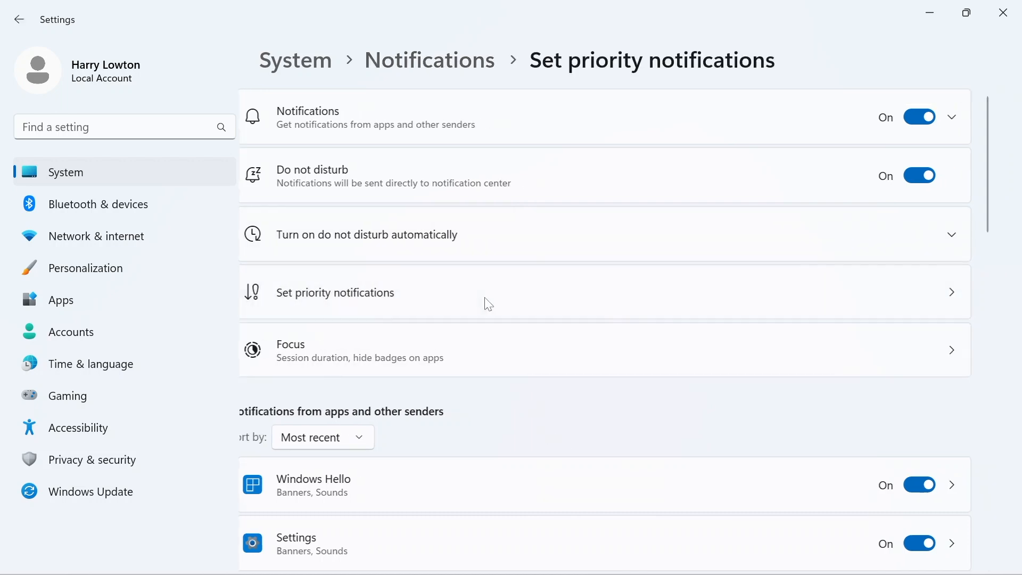
click(335, 292)
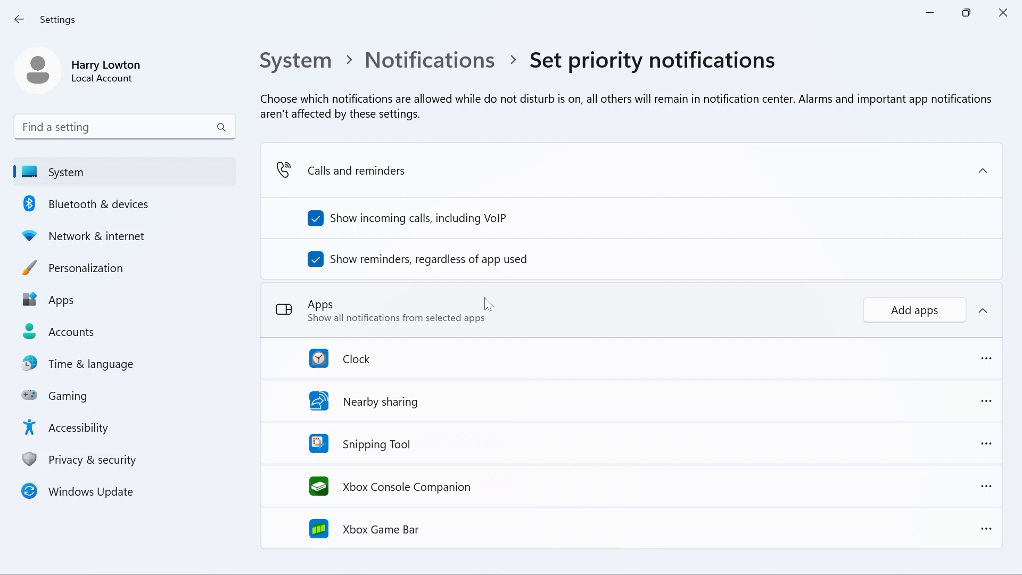
mouse_move(405, 64)
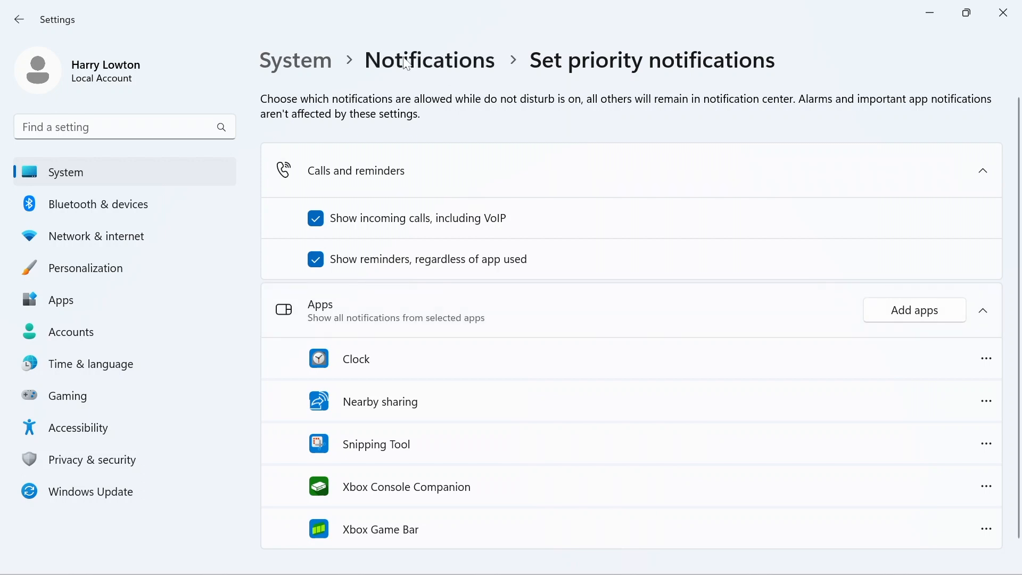
click(429, 59)
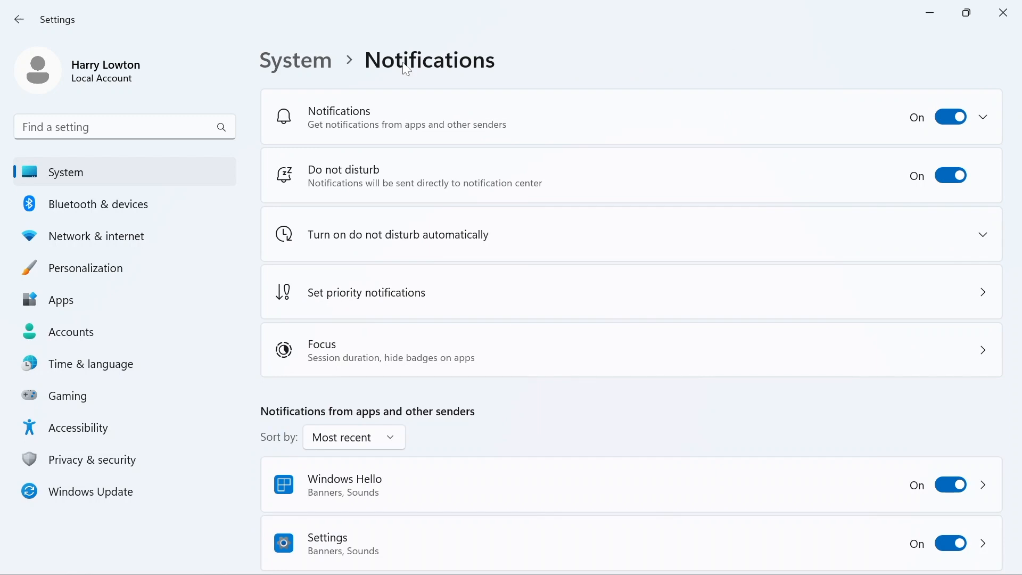
mouse_move(391, 360)
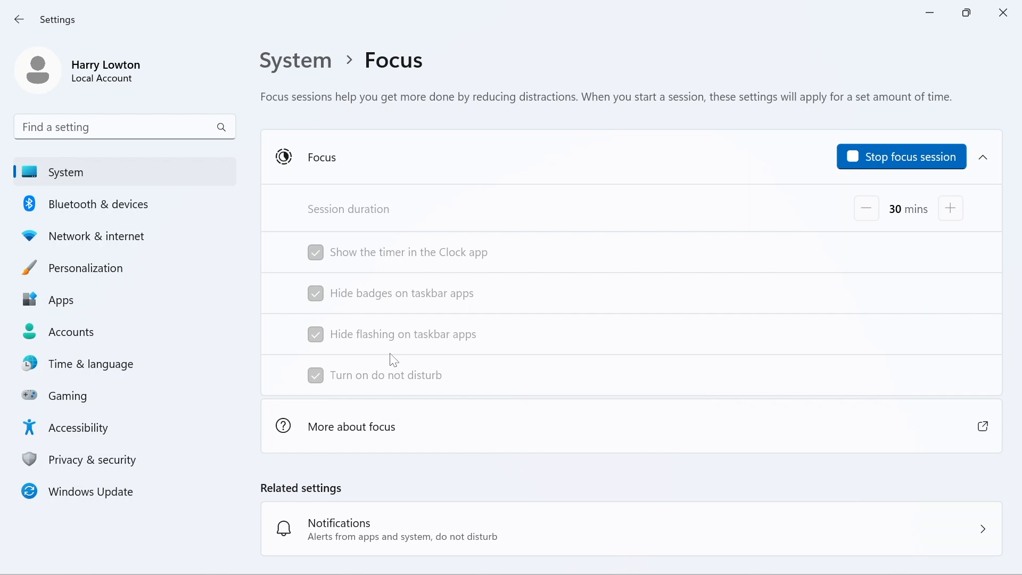
mouse_move(822, 211)
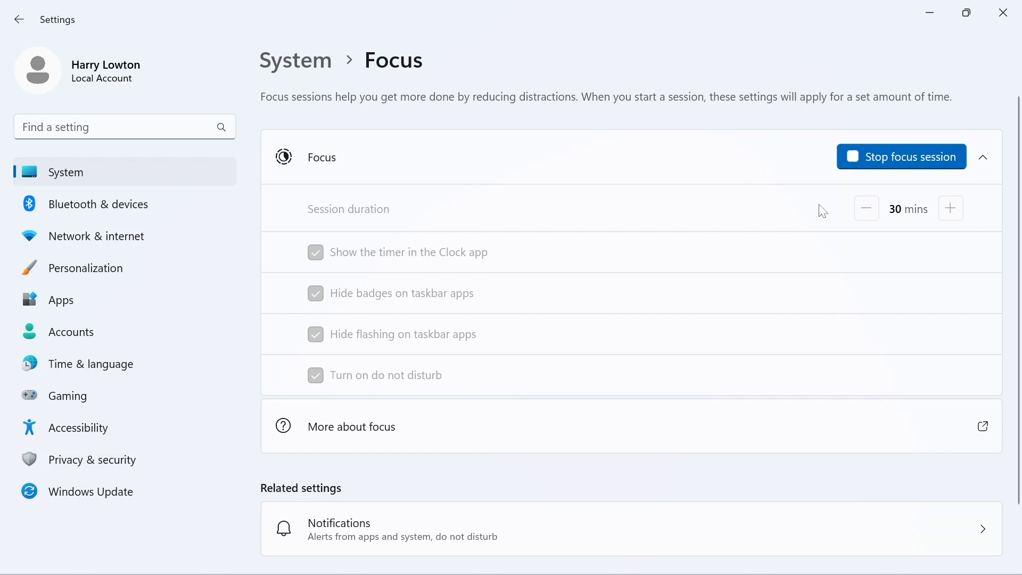
mouse_move(876, 164)
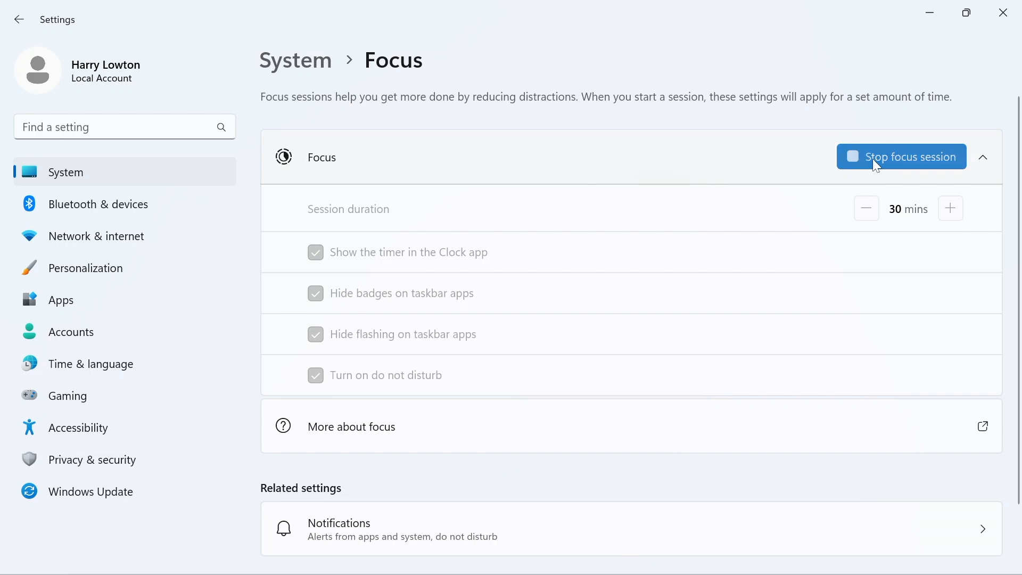
Stop the running 30-minute focus session from the Windows Settings Focus page.
click(902, 156)
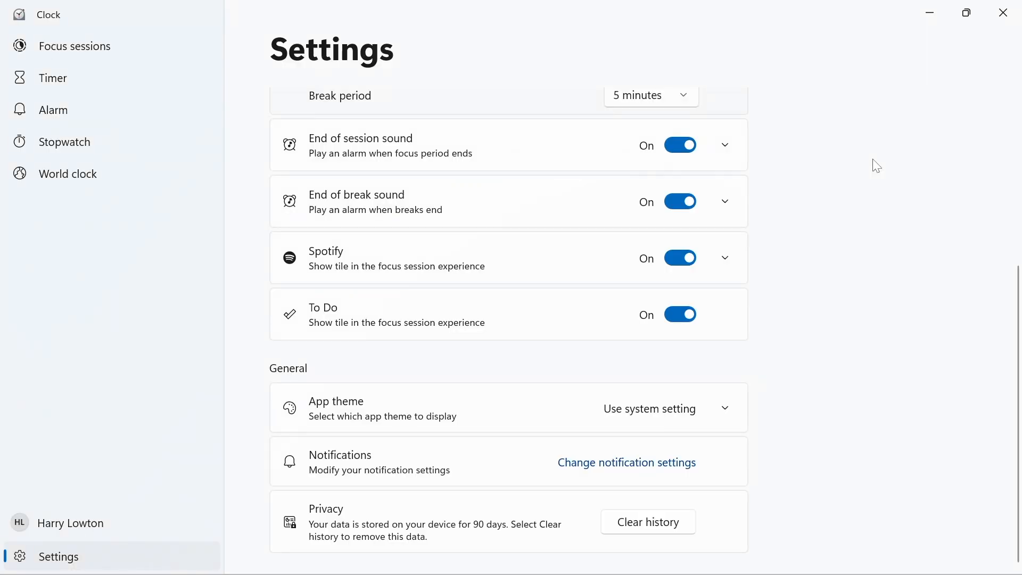
Return to Focus sessions, showing 6 minutes completed today and a new 30-minute session ready.
click(74, 46)
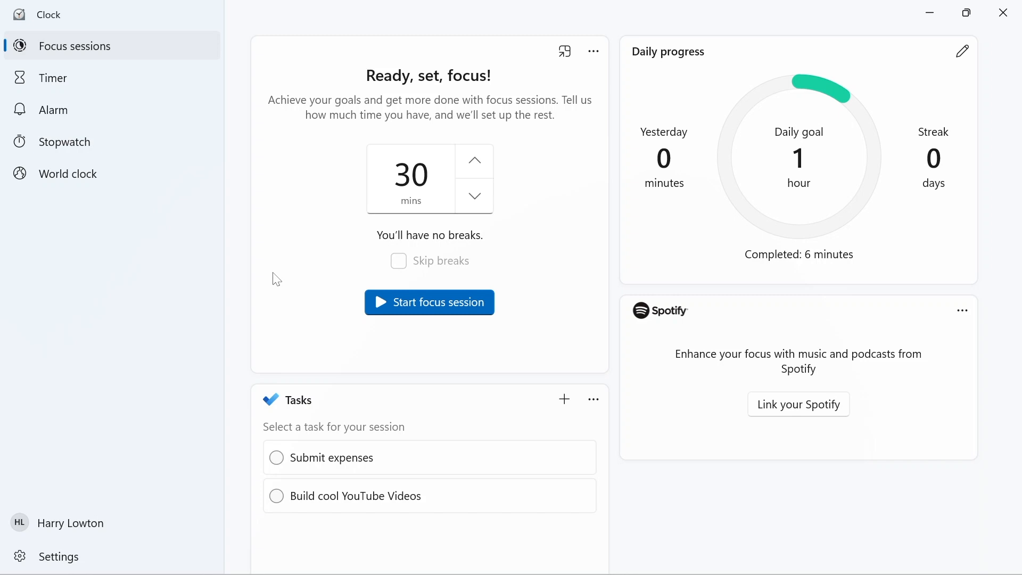
mouse_move(673, 240)
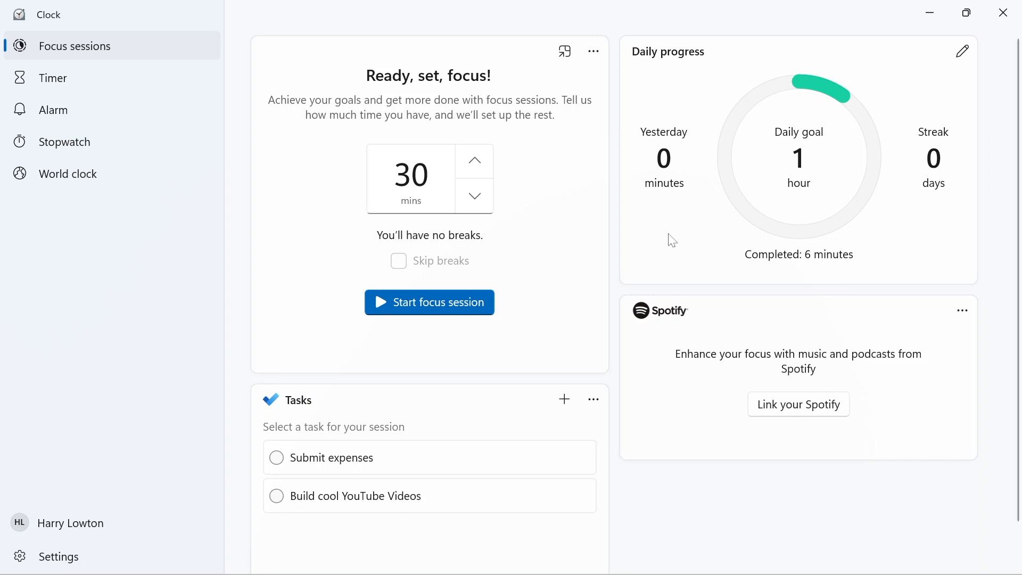